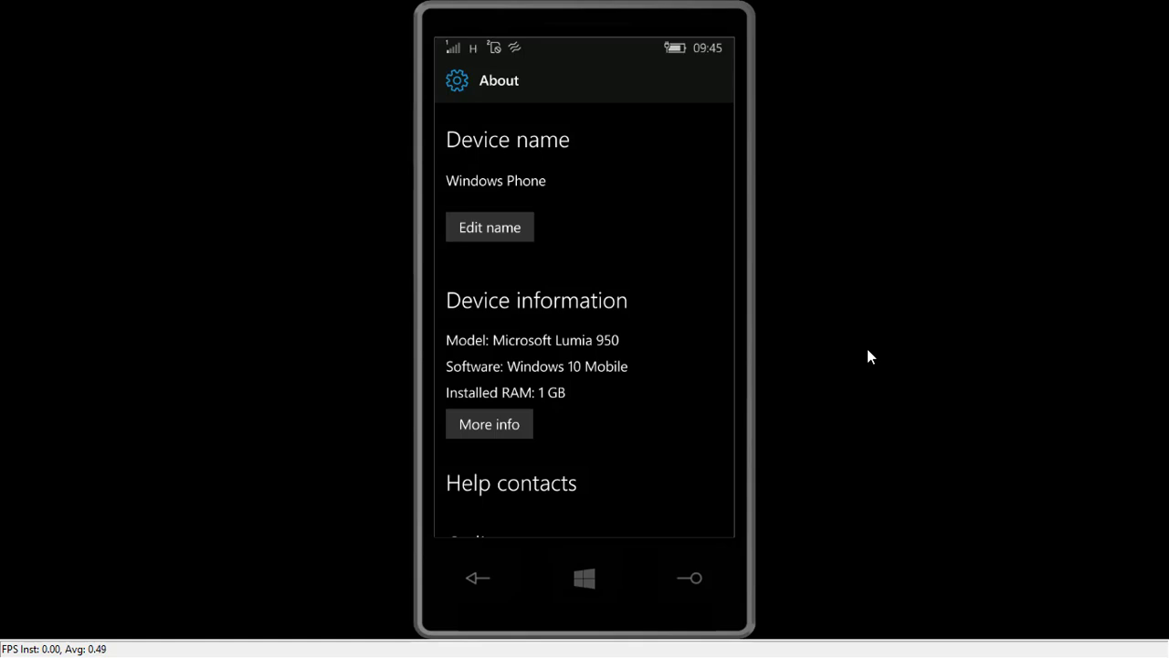
Go to the Update & security category from the Settings home
scroll(down, 3)
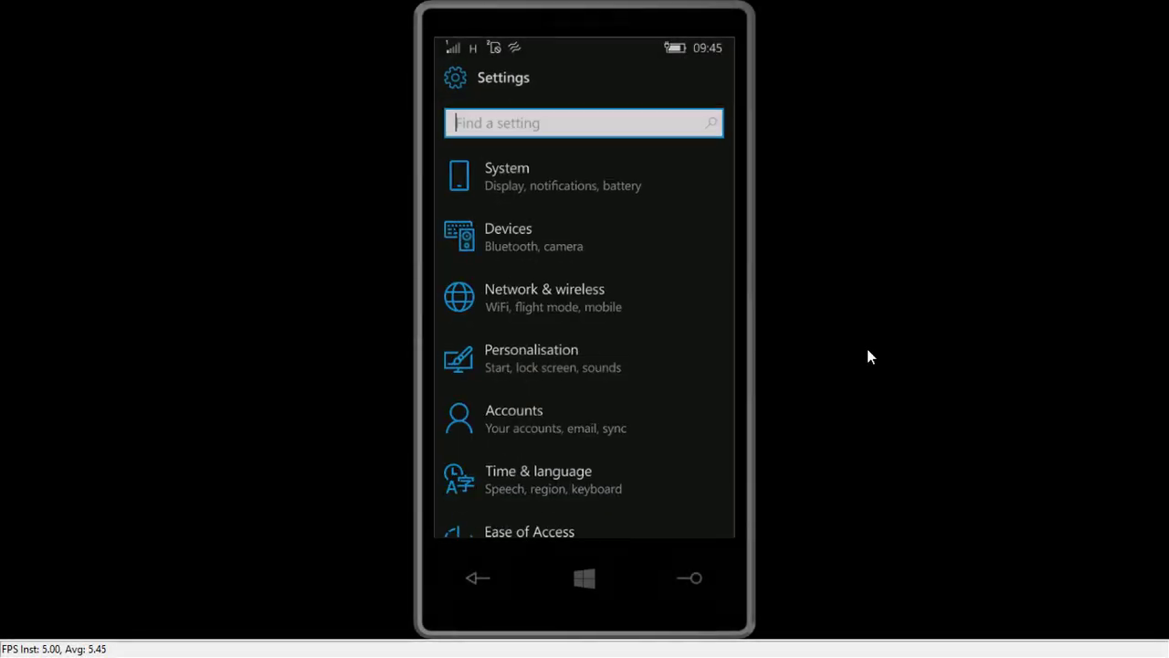
scroll(down, 3)
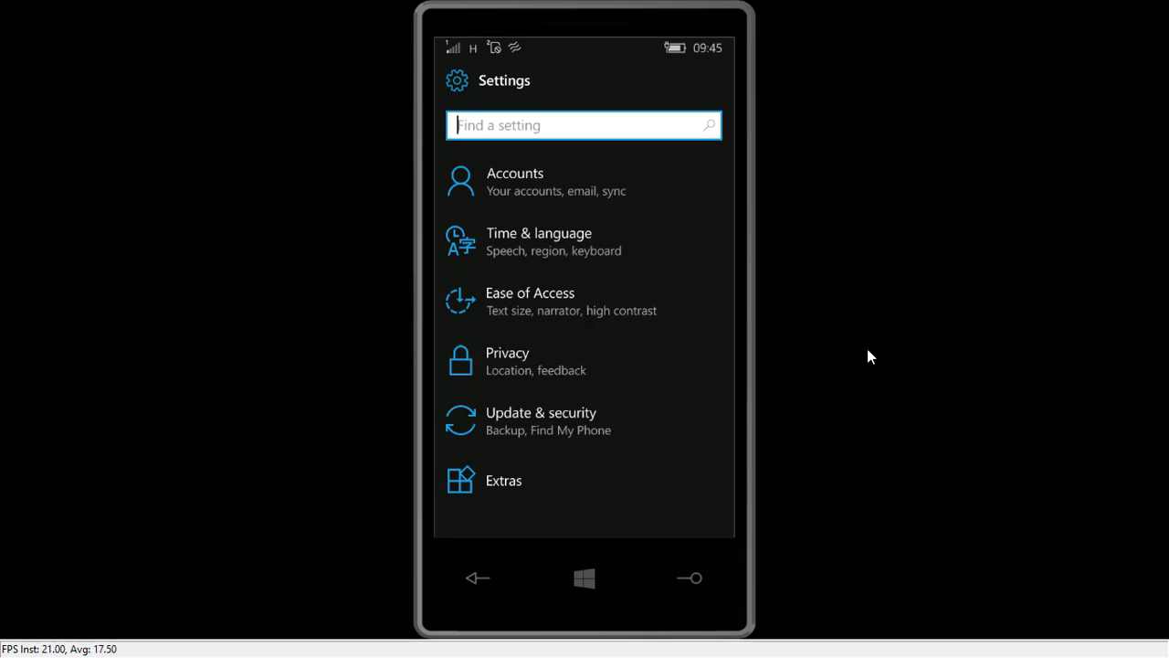
click(541, 420)
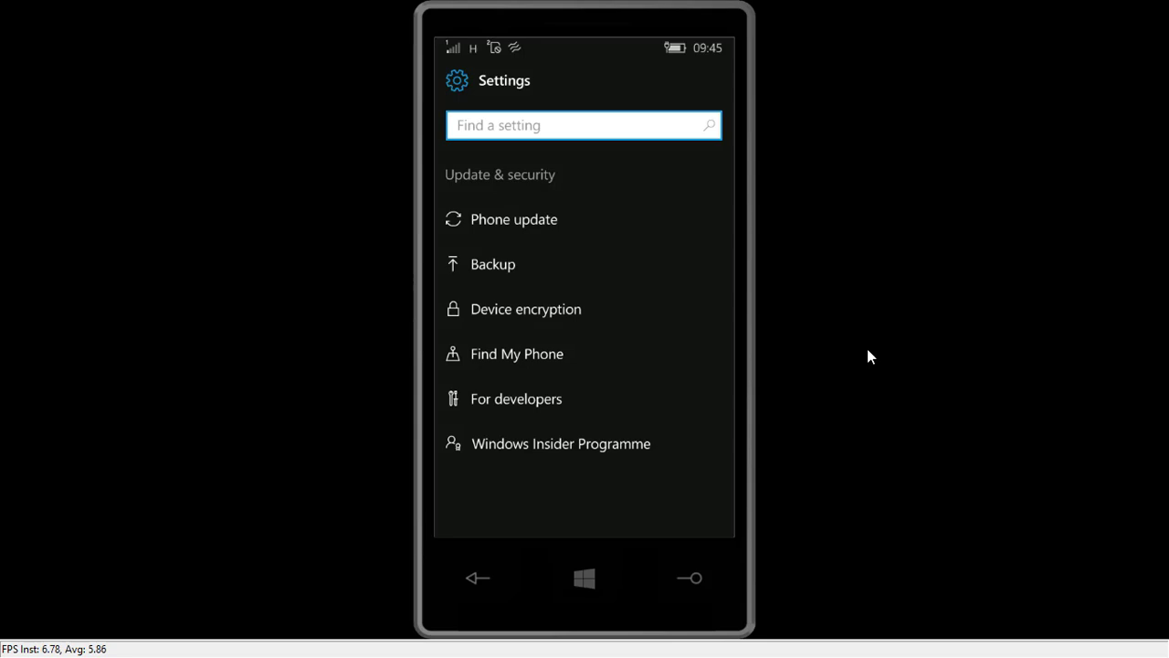
Start downloading the Windows 10 Mobile 10.0.15063.251 update from Phone update
click(513, 219)
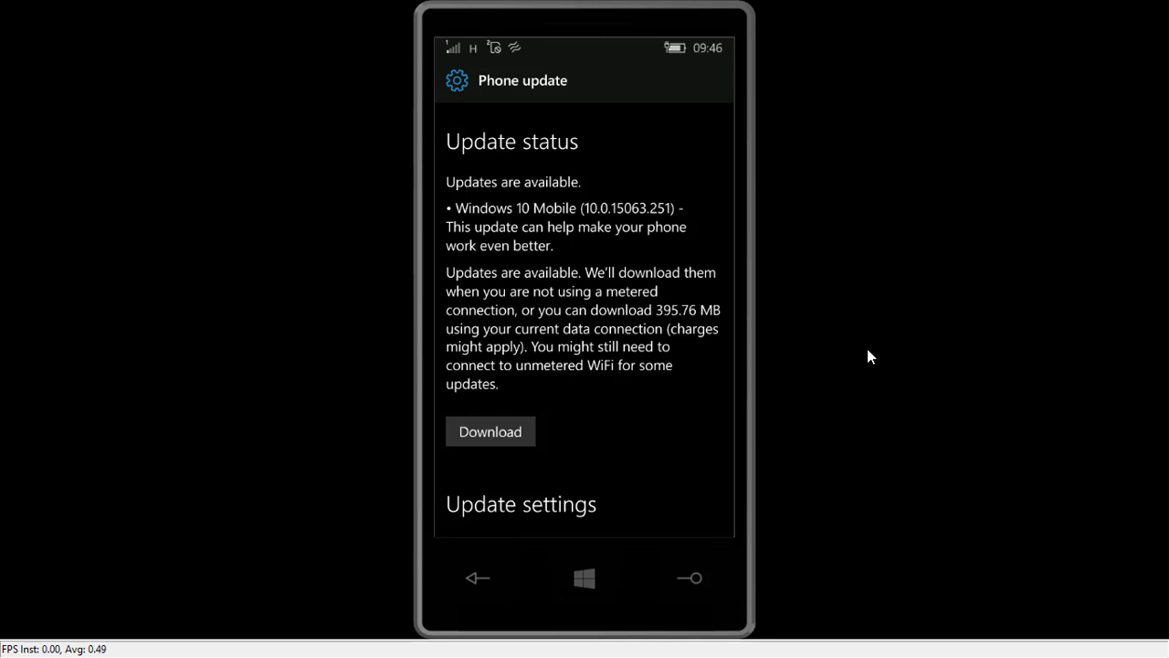
scroll(down, 3)
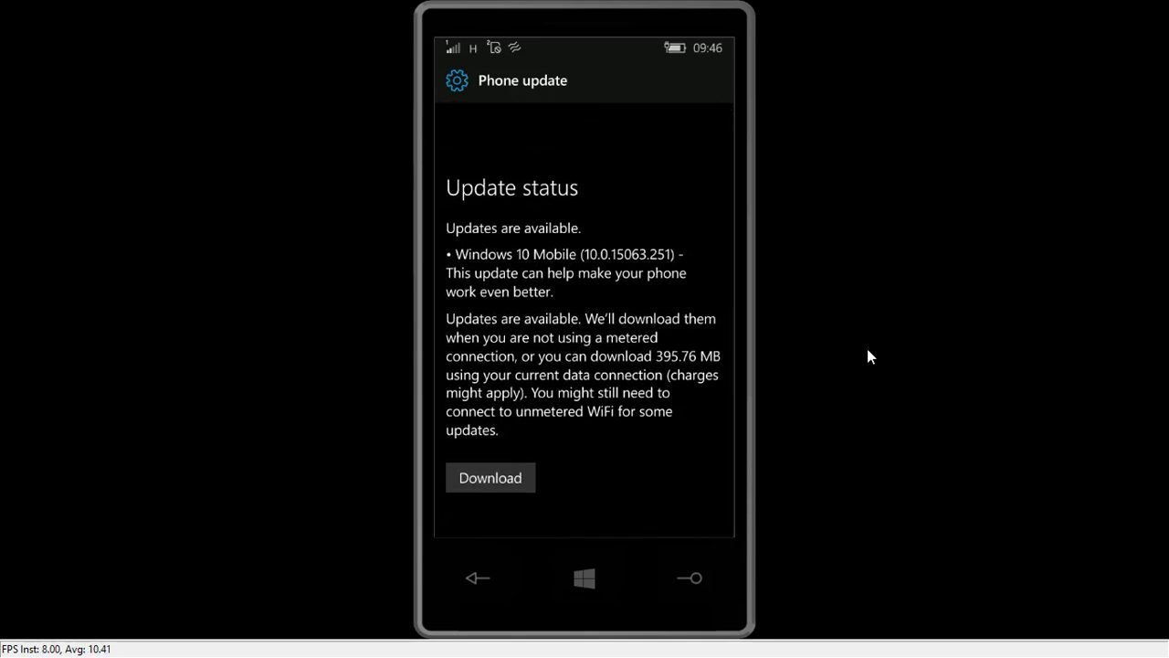
scroll(down, 3)
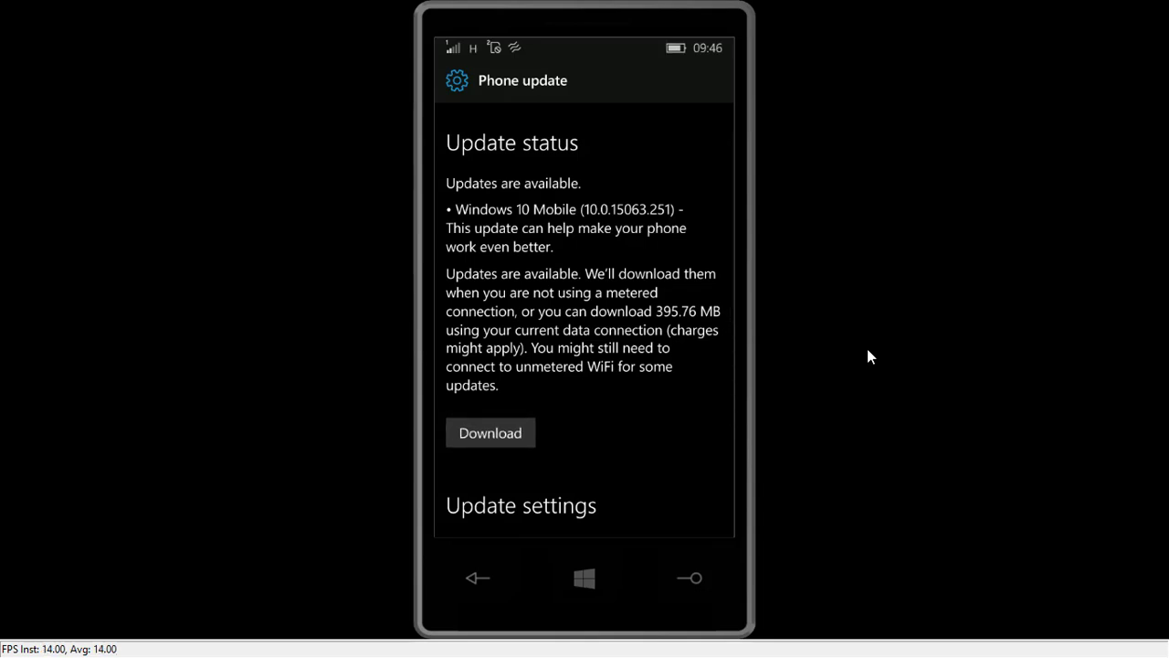
click(489, 431)
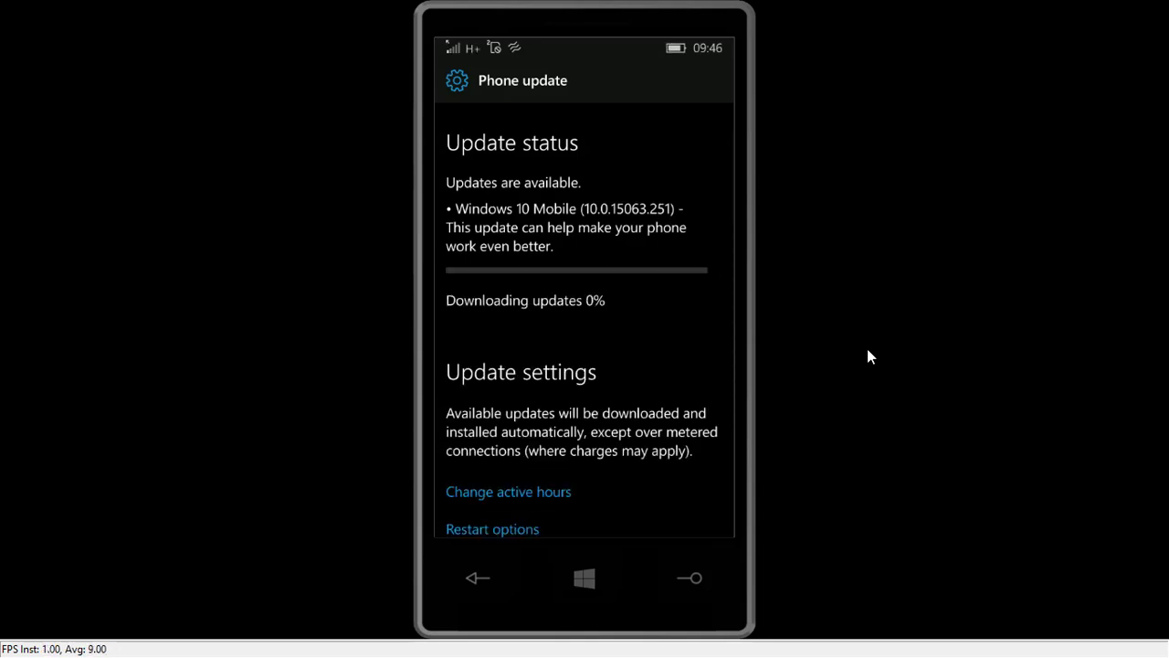